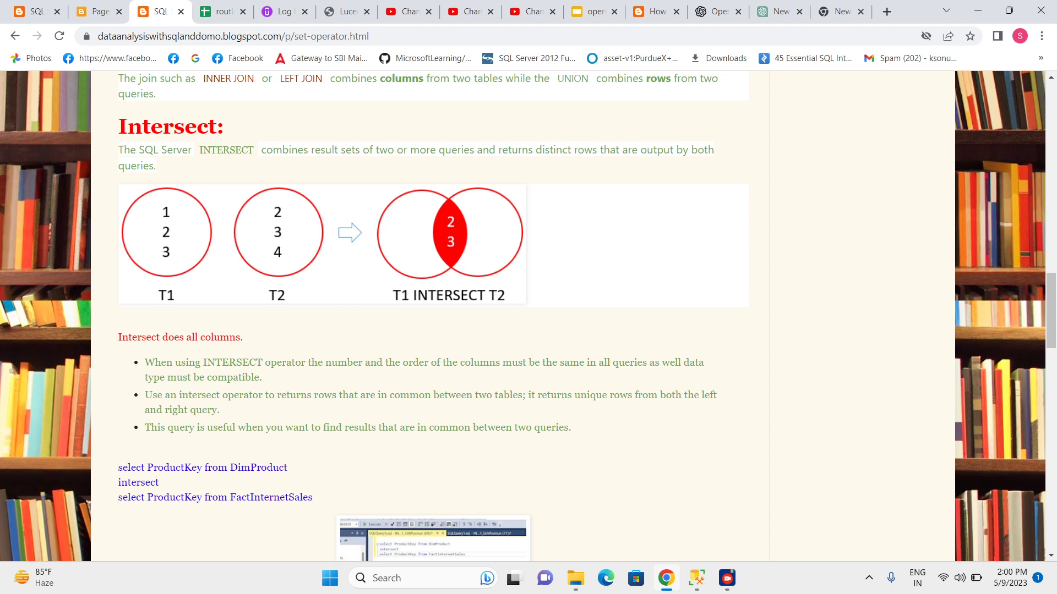
Locate and select the blog's ProductKey INTERSECT example for DimProduct and FactInternetSales.
{"action": "scroll", "scroll_direction": "down", "scroll_amount": 3}
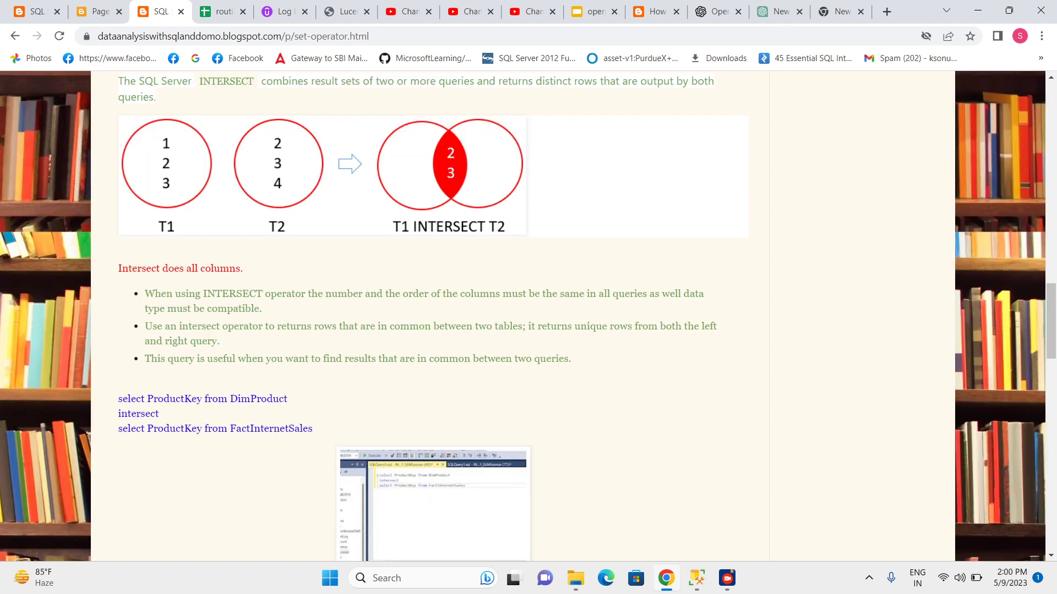
{"action": "scroll", "scroll_direction": "up", "scroll_amount": 3}
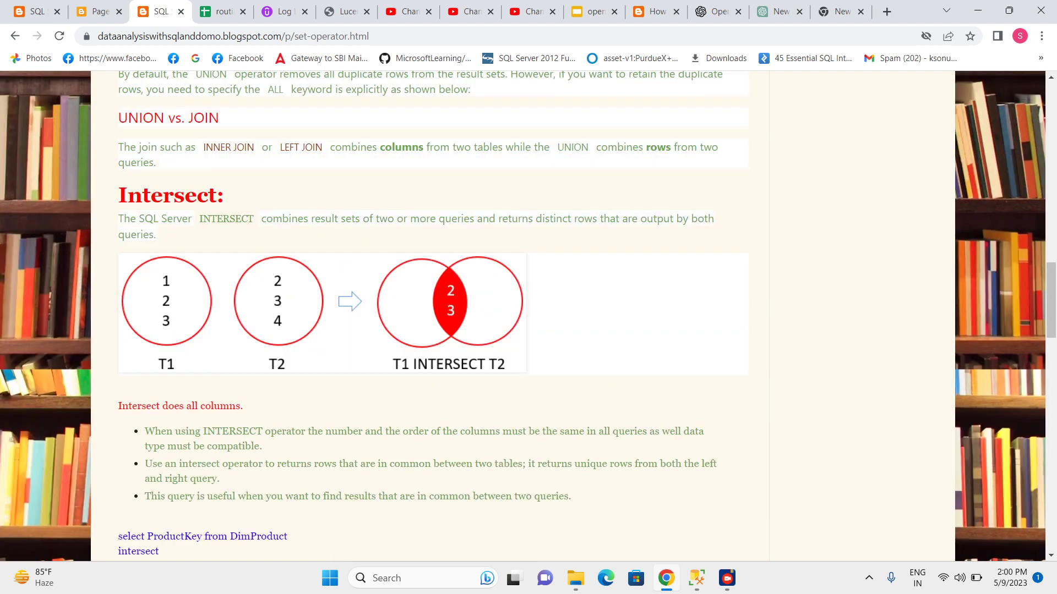
{"action": "scroll", "scroll_direction": "down", "scroll_amount": 3}
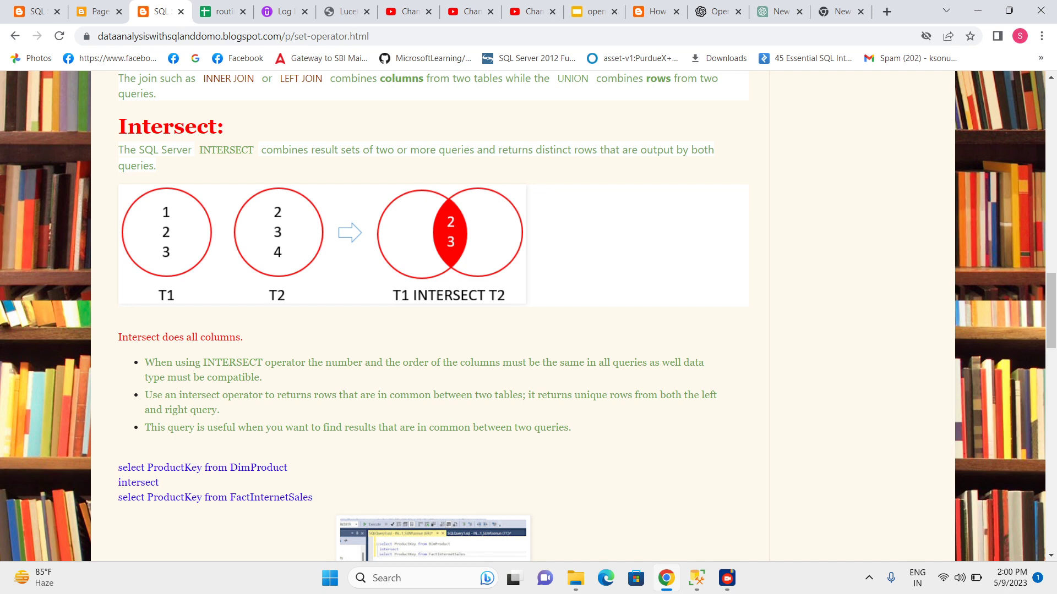
{"action": "scroll", "scroll_direction": "down", "scroll_amount": 3}
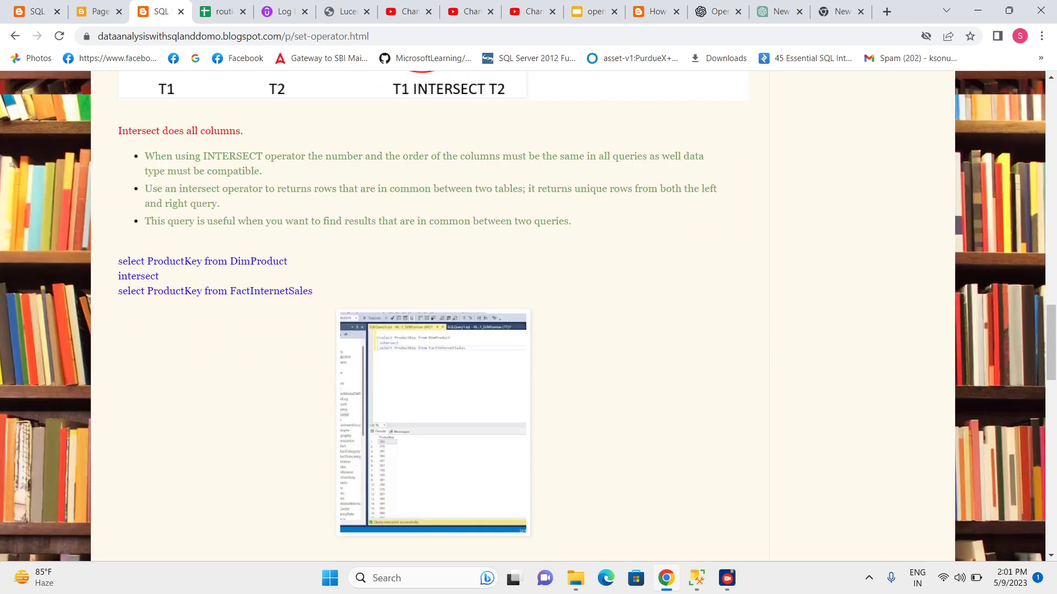
{"action": "left_click_drag", "start_coordinate": [117, 262], "coordinate": [312, 291]}
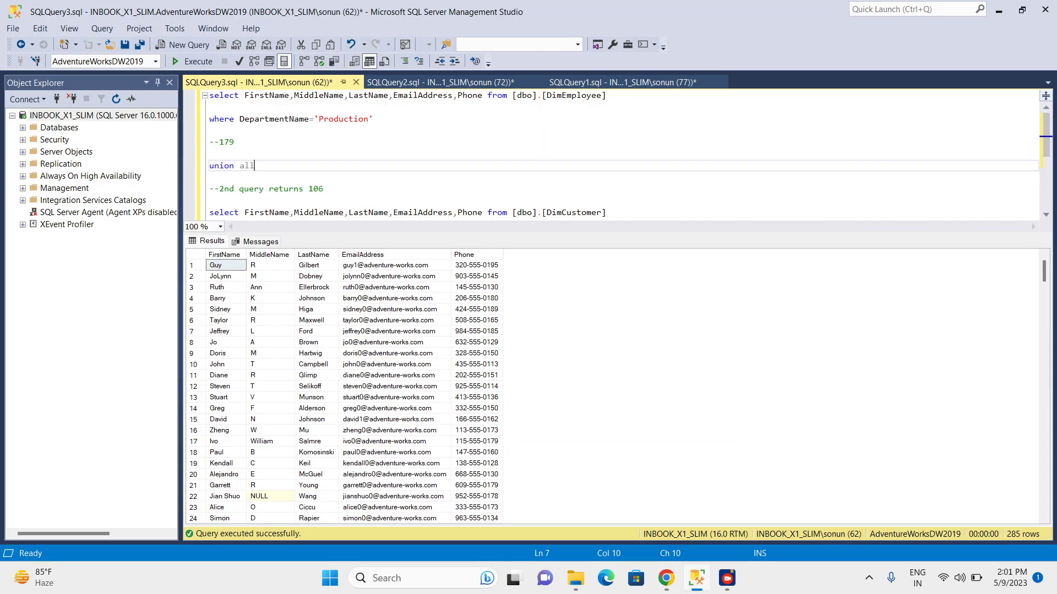
Clear the old union query in the SSMS editor and paste the copied INTERSECT query.
{"action": "key", "text": "ctrl+a"}
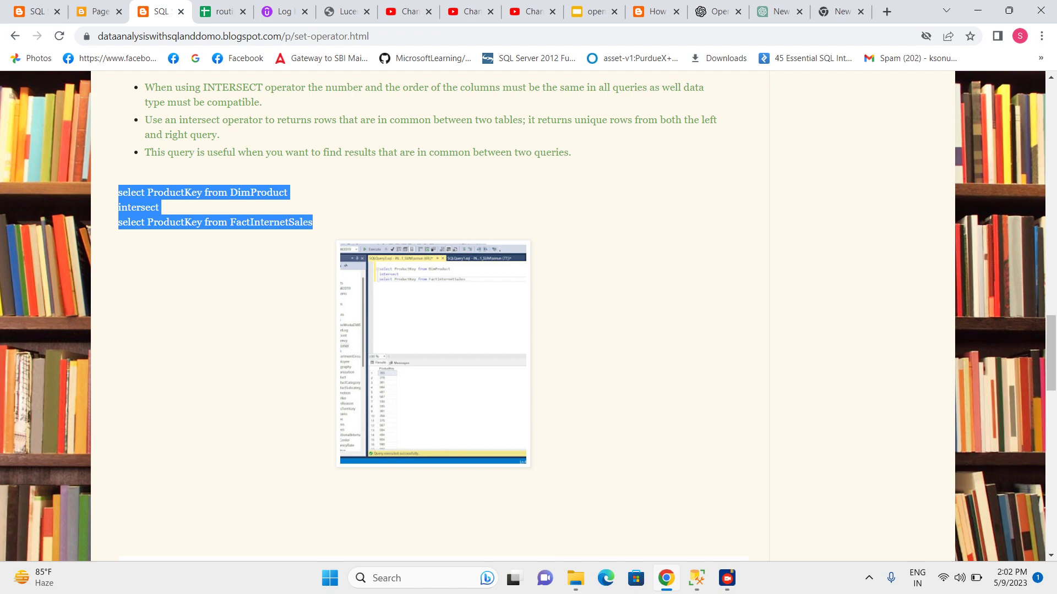
{"action": "scroll", "scroll_direction": "down", "scroll_amount": 3}
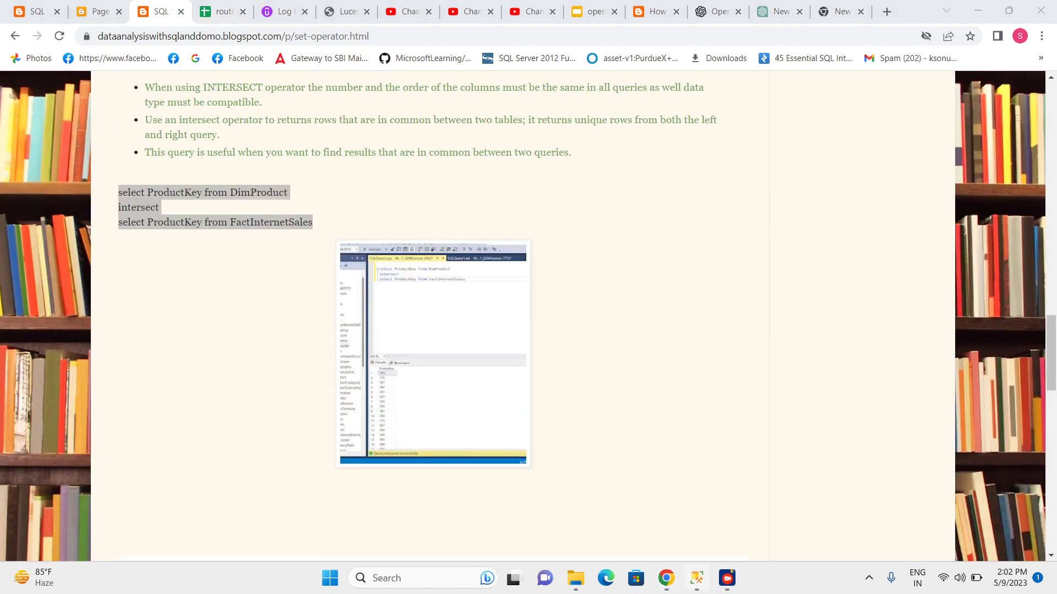
{"action": "left_click", "coordinate": [695, 578]}
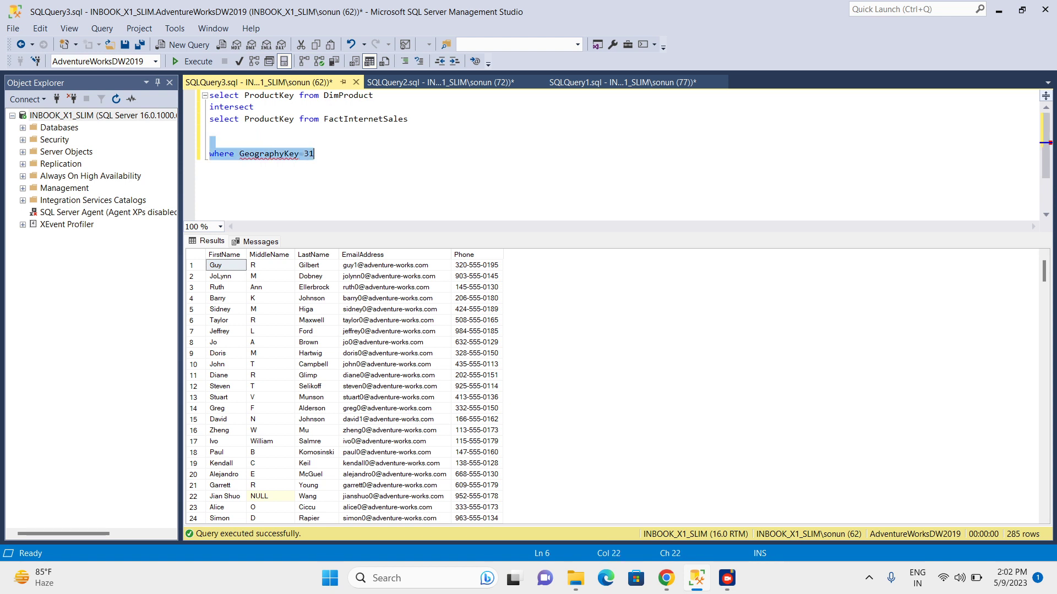
Remove the stray WHERE line and execute the INTERSECT query, returning 158 ProductKey rows.
{"action": "key", "text": "Delete"}
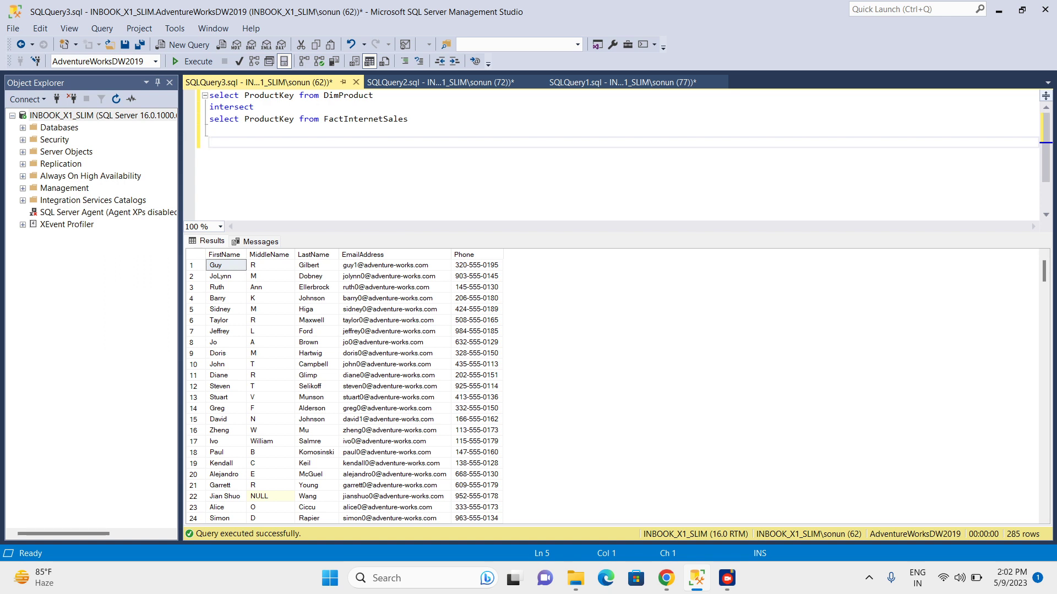
{"action": "left_click", "coordinate": [197, 60]}
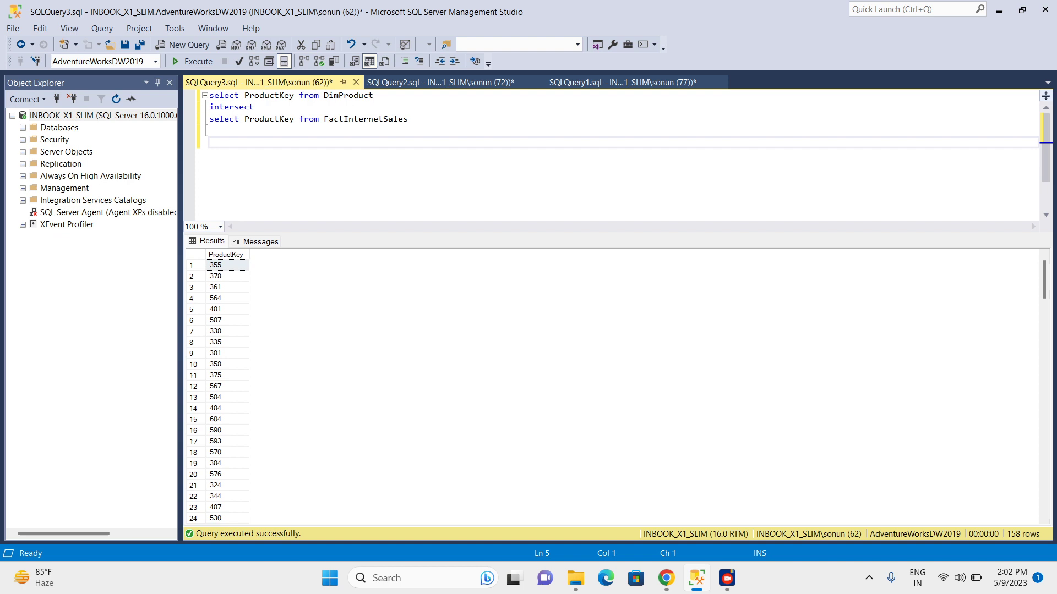